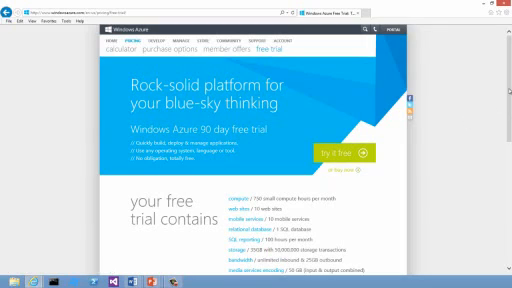
# - Scroll through the Windows Azure 90-day free trial page in Internet Explorer
pyautogui.scroll(-3)
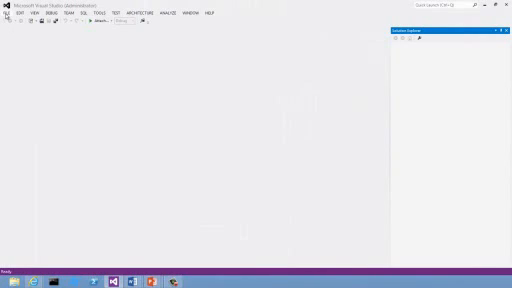
# - Create a new Windows Azure Cloud Service project named HelloCloud
pyautogui.click(8, 12)
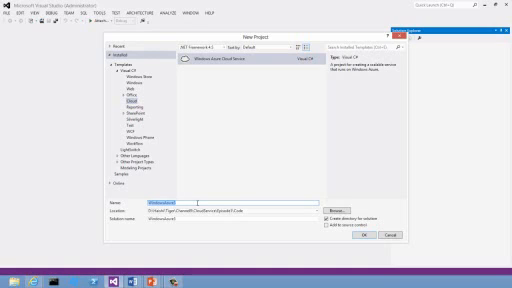
pyautogui.write('HelloCloud')
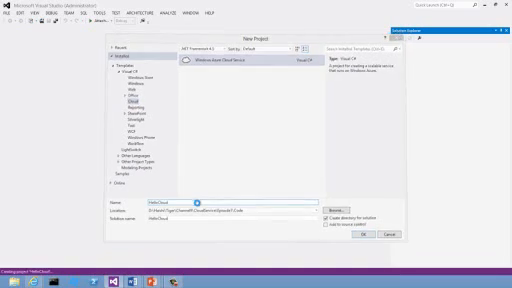
pyautogui.click(358, 240)
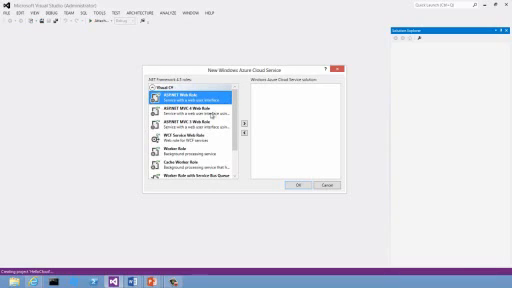
# - Add an ASP.NET MVC 4 Web Role to the HelloCloud cloud service
pyautogui.click(190, 102)
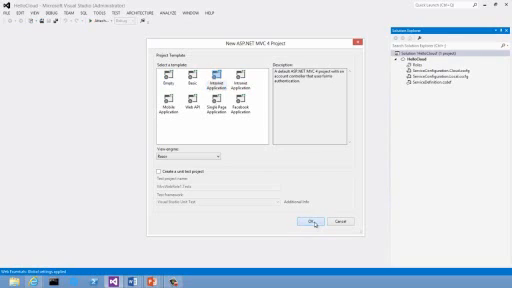
# - Create the MVC 4 web role with the selected project template
pyautogui.click(304, 220)
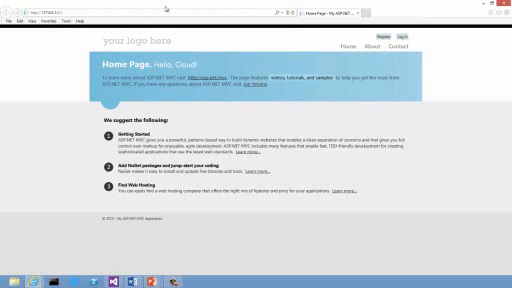
pyautogui.doubleClick(186, 64)
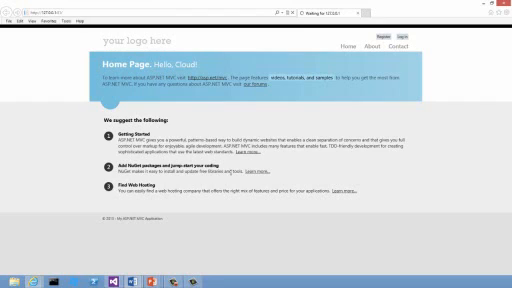
# - Navigate from the Hello Cloud home page to the running site's About page
pyautogui.click(376, 44)
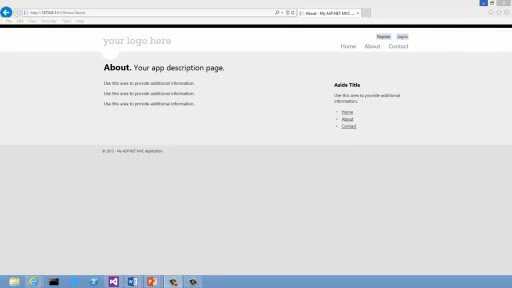